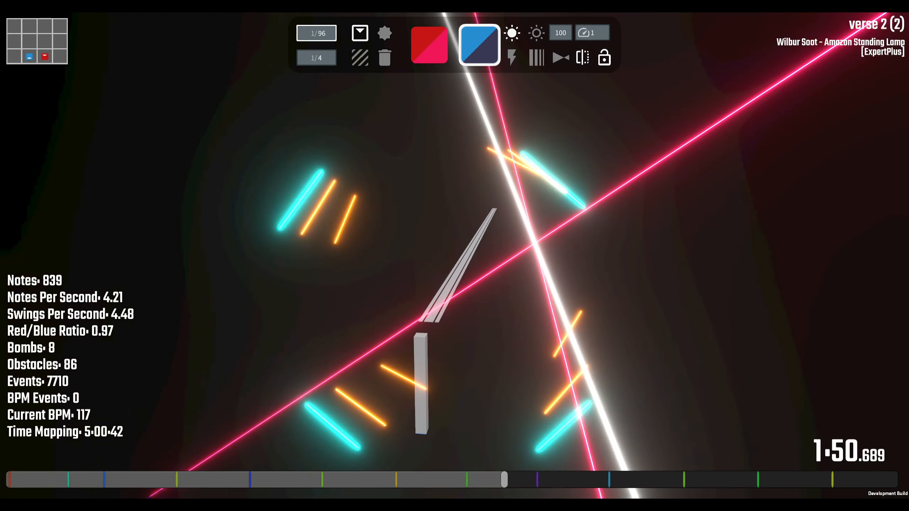
{"action": "left_click", "coordinate": [560, 57]}
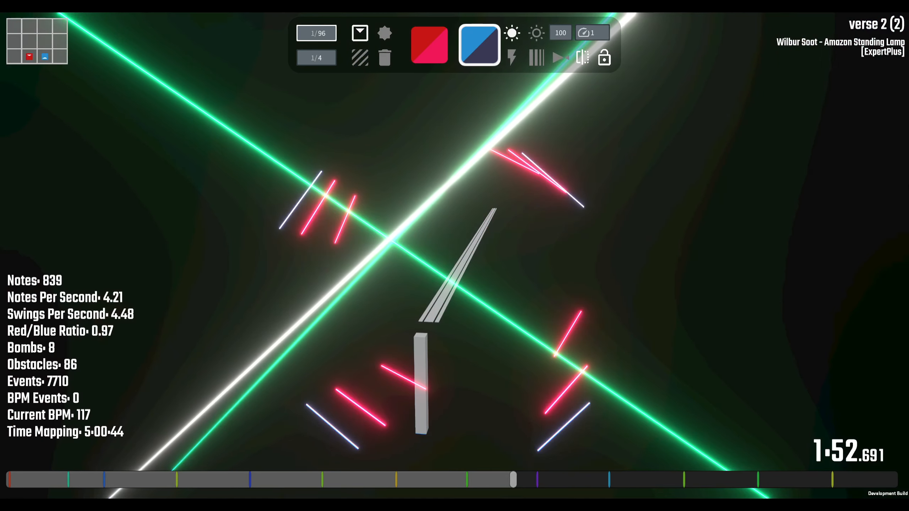